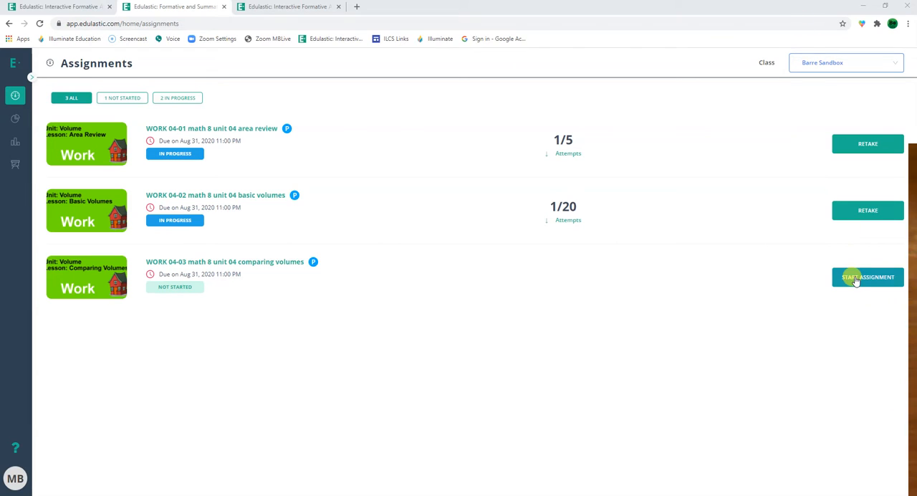
# - Start the WORK 04-03 assignment, mark the instructions as 'have read', and move down to question 1
pyautogui.click(868, 278)
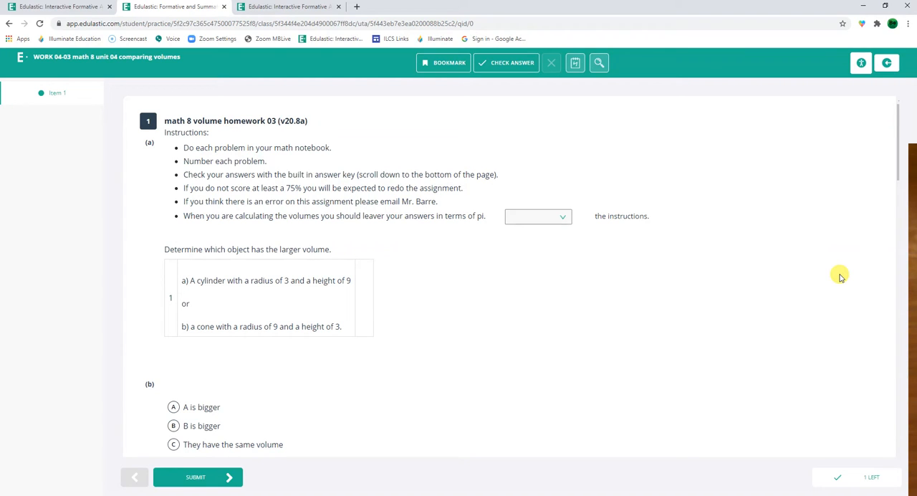
pyautogui.click(538, 215)
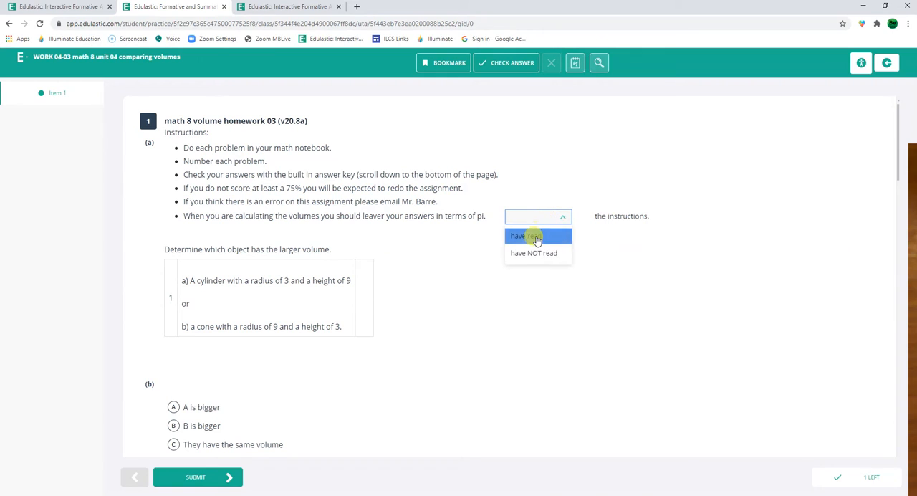
pyautogui.click(523, 235)
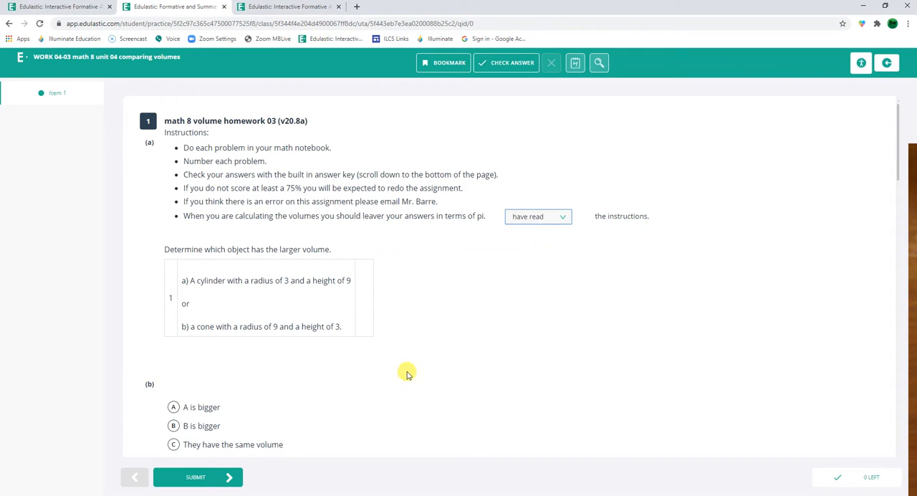
pyautogui.scroll(-3)
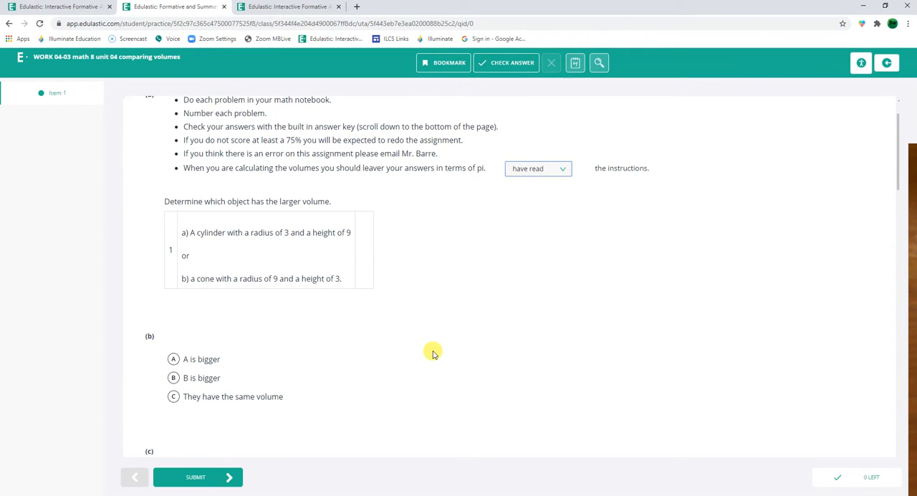
pyautogui.scroll(-3)
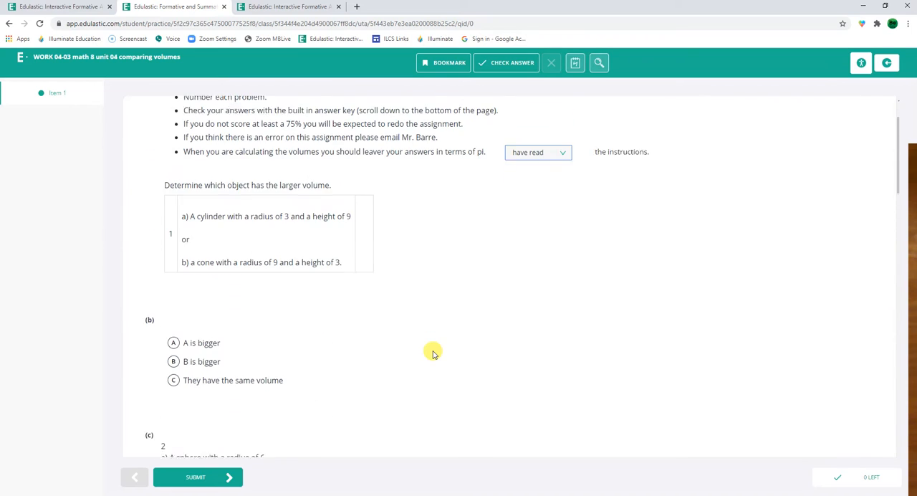
pyautogui.scroll(-3)
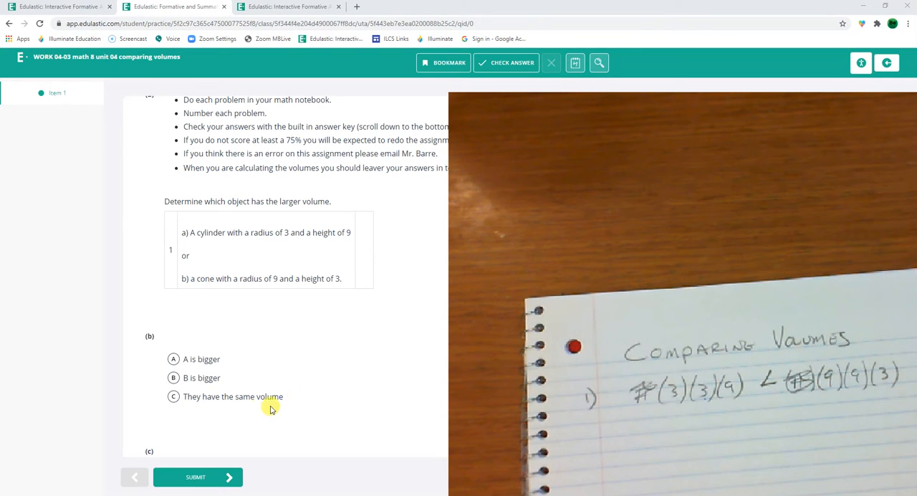
# - Choose 'B is bigger' for part (b), the cone over the cylinder
pyautogui.click(173, 378)
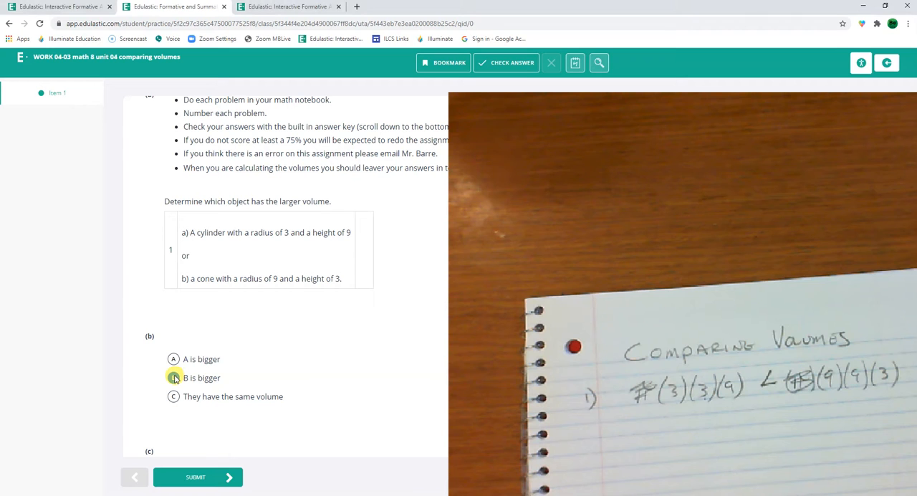
# - Choose 'A is bigger' for part (c)
pyautogui.click(172, 378)
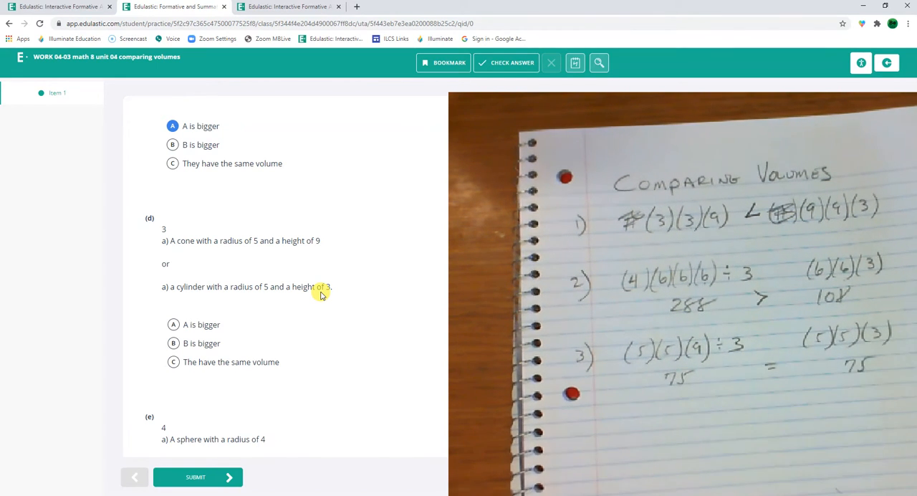
# - Choose 'They have the same volume' for part (e), sphere versus cone
pyautogui.click(172, 361)
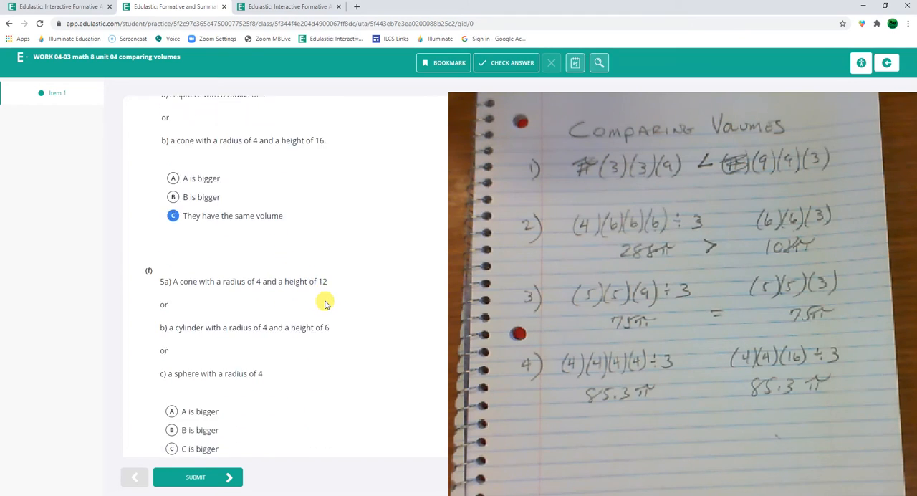
# - Choose 'B is bigger' for question 5, the radius-4 height-6 cylinder
pyautogui.scroll(-3)
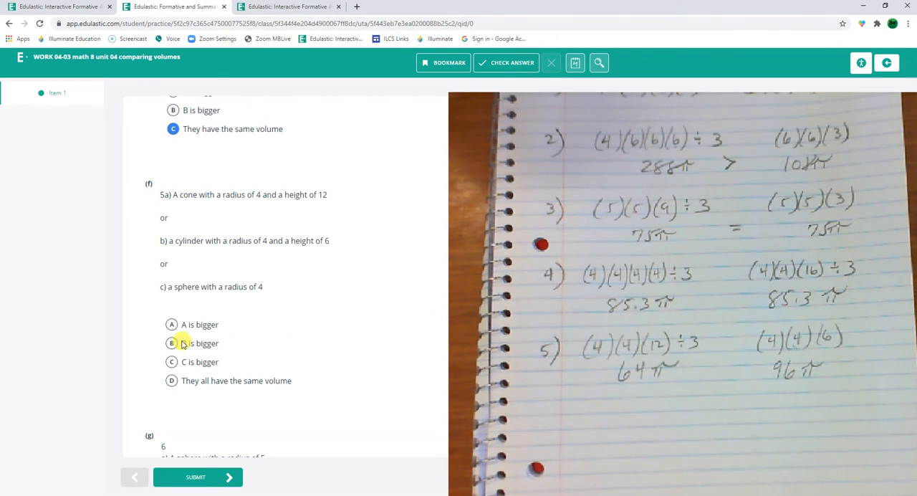
pyautogui.moveTo(187, 286)
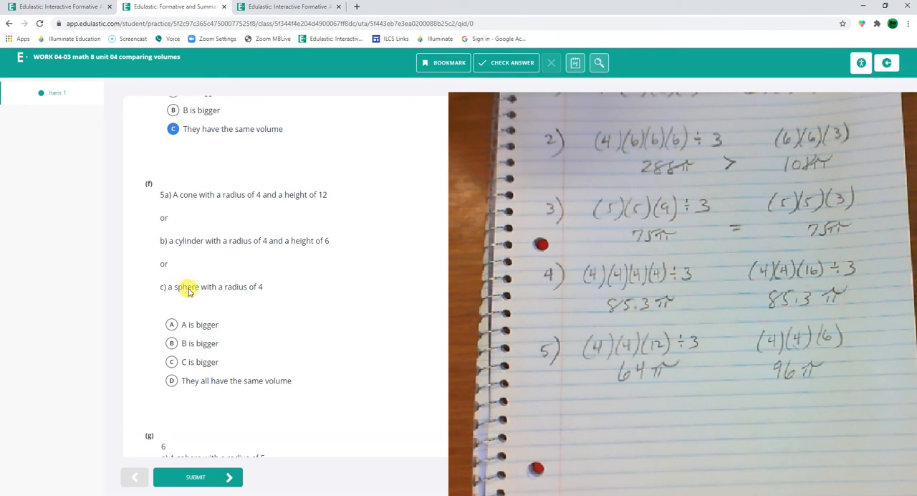
pyautogui.moveTo(240, 287)
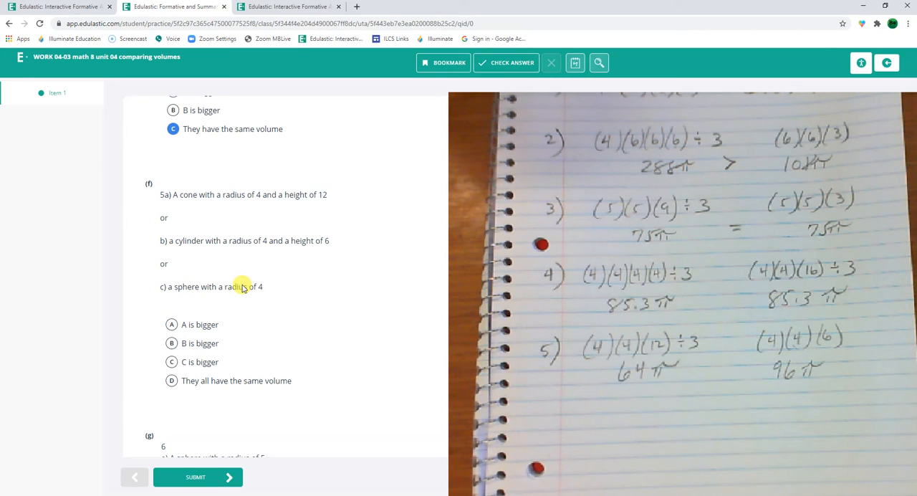
pyautogui.moveTo(212, 296)
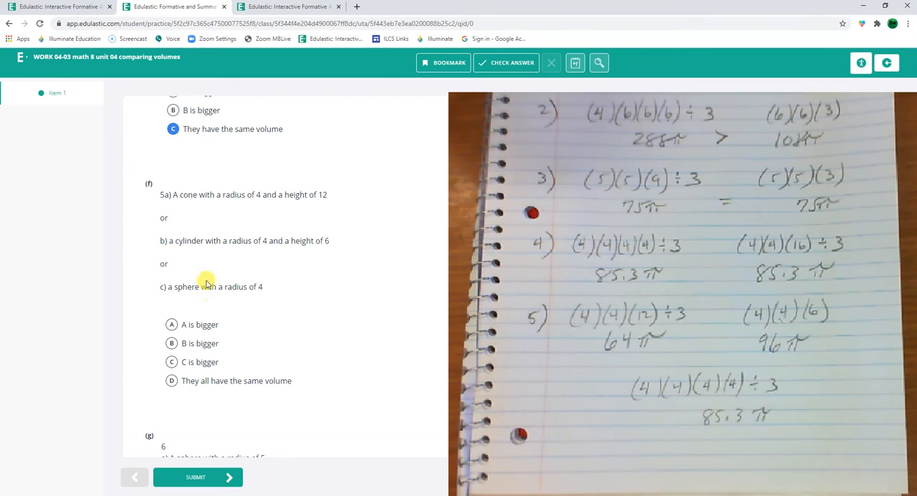
pyautogui.click(172, 344)
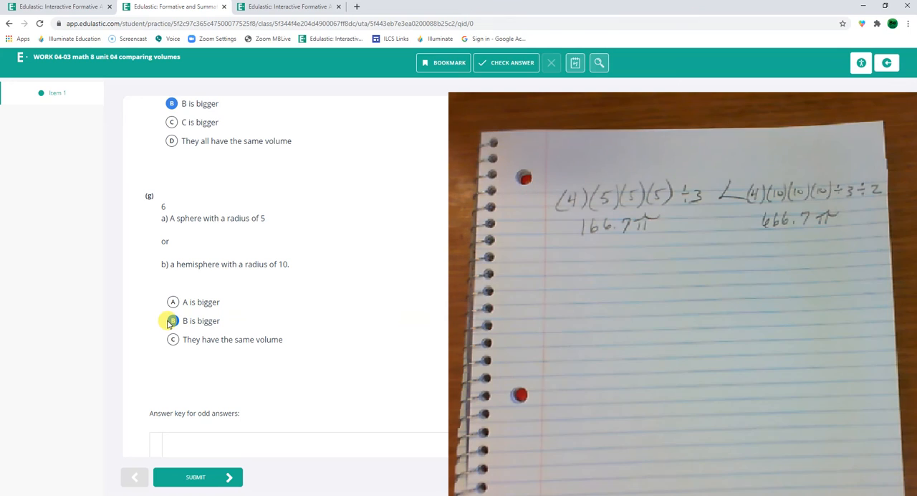
# - Choose 'B is bigger' for question 6, the radius-10 hemisphere over the sphere
pyautogui.click(172, 320)
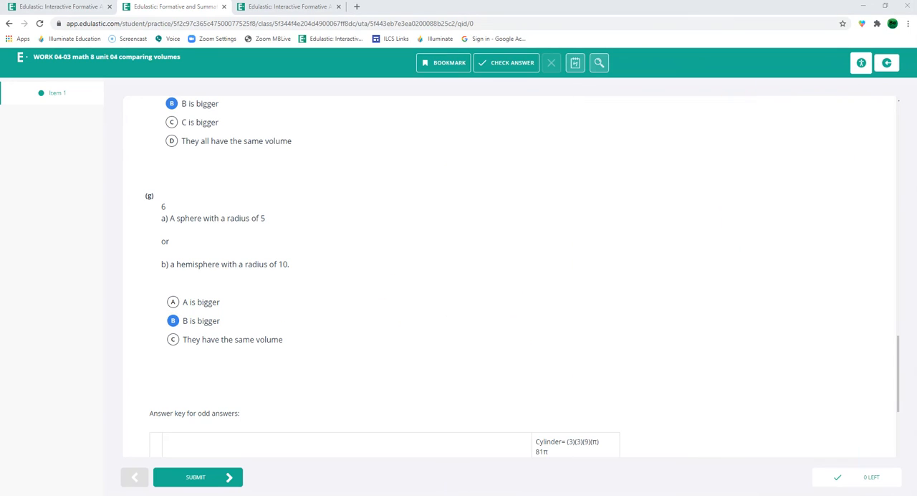
# - Review the odd-problem answer key and return to the top to fix question 1
pyautogui.scroll(-3)
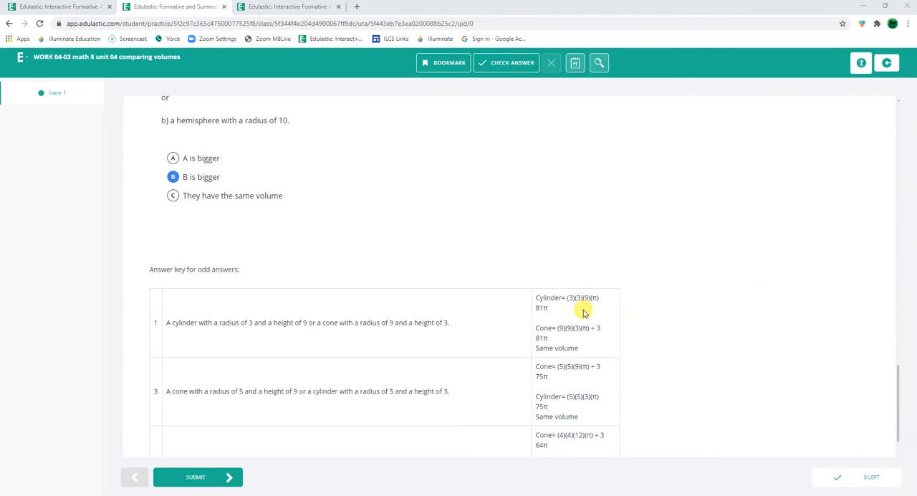
pyautogui.scroll(-3)
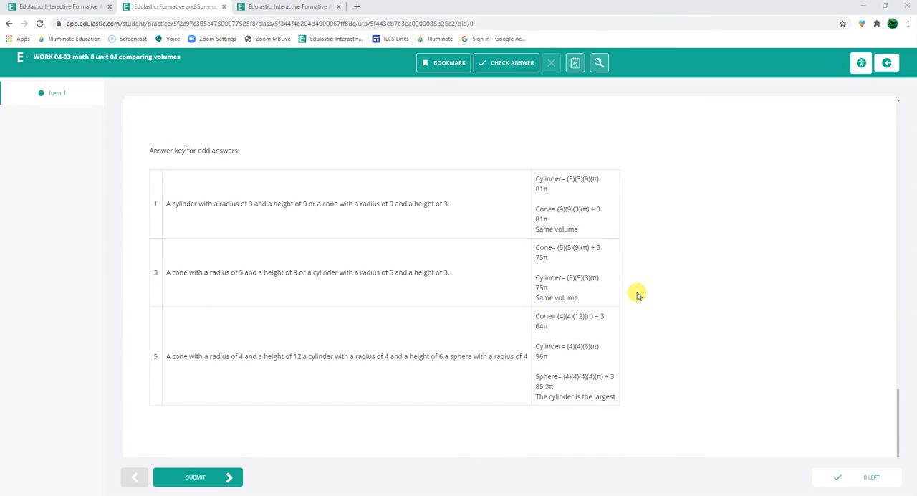
pyautogui.scroll(-3)
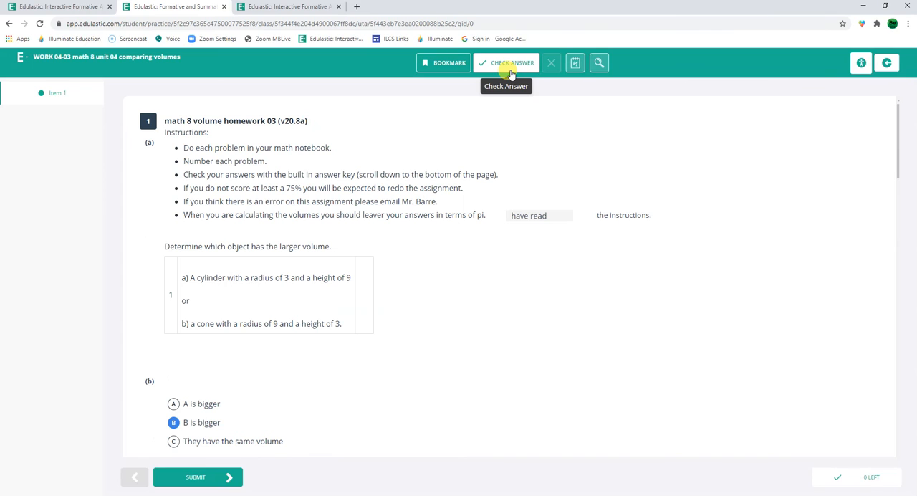
pyautogui.click(506, 63)
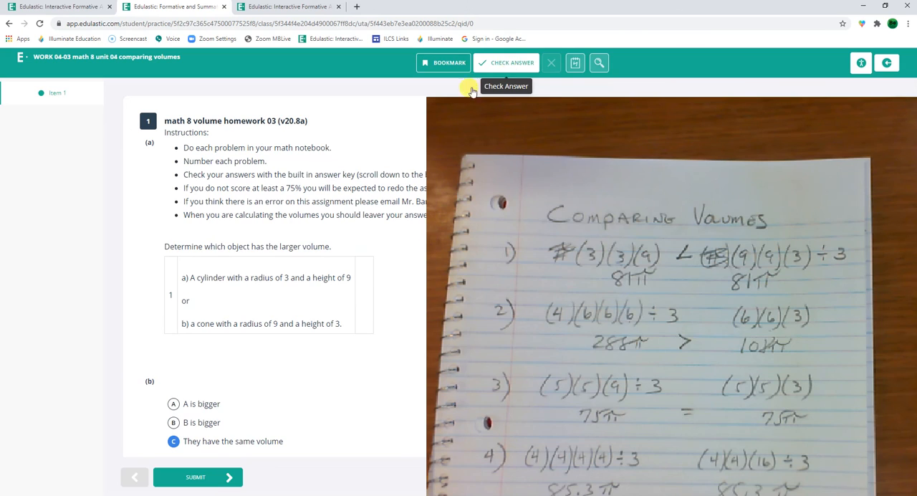
# - Check the answers, submit the assignment, and go to the Grades page
pyautogui.click(507, 63)
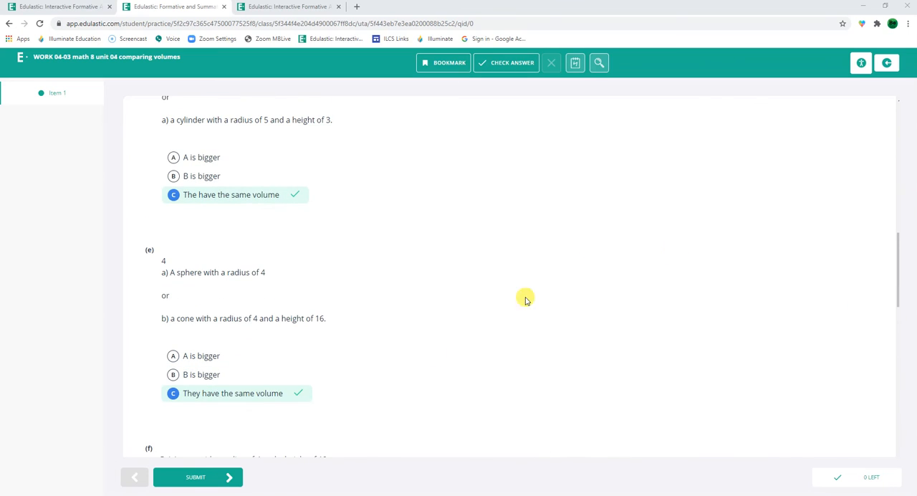
pyautogui.click(195, 476)
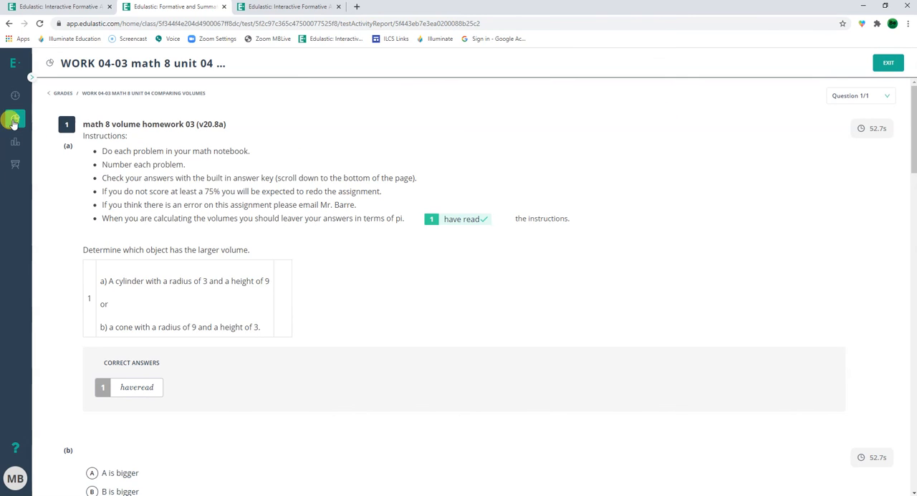
pyautogui.click(14, 117)
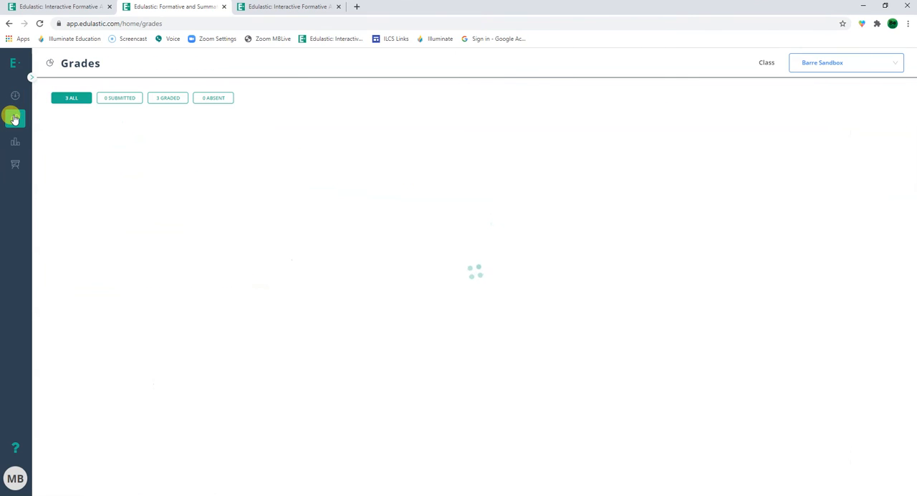